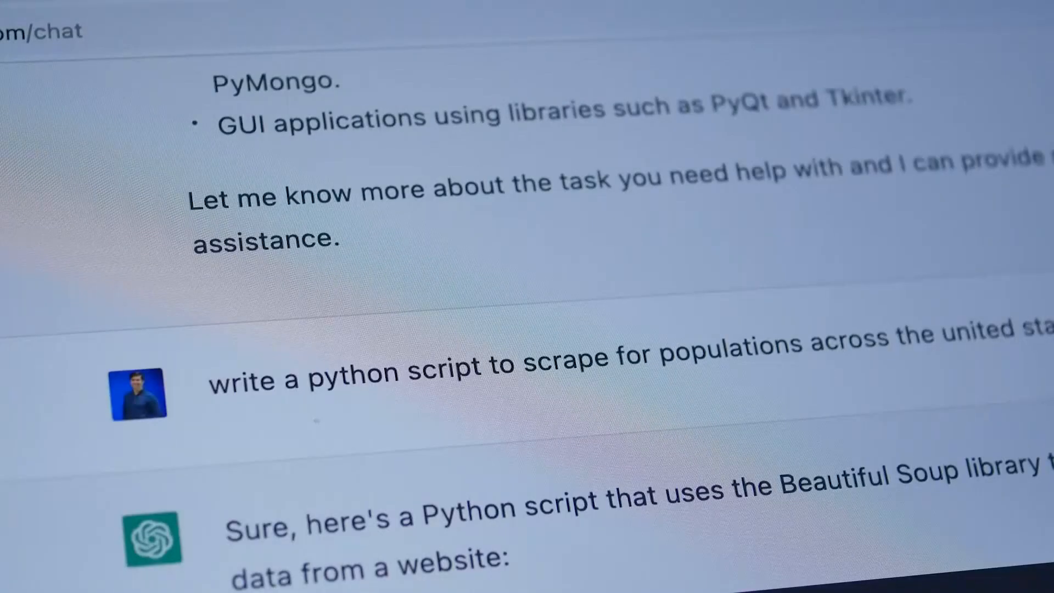
scroll("down", 3)
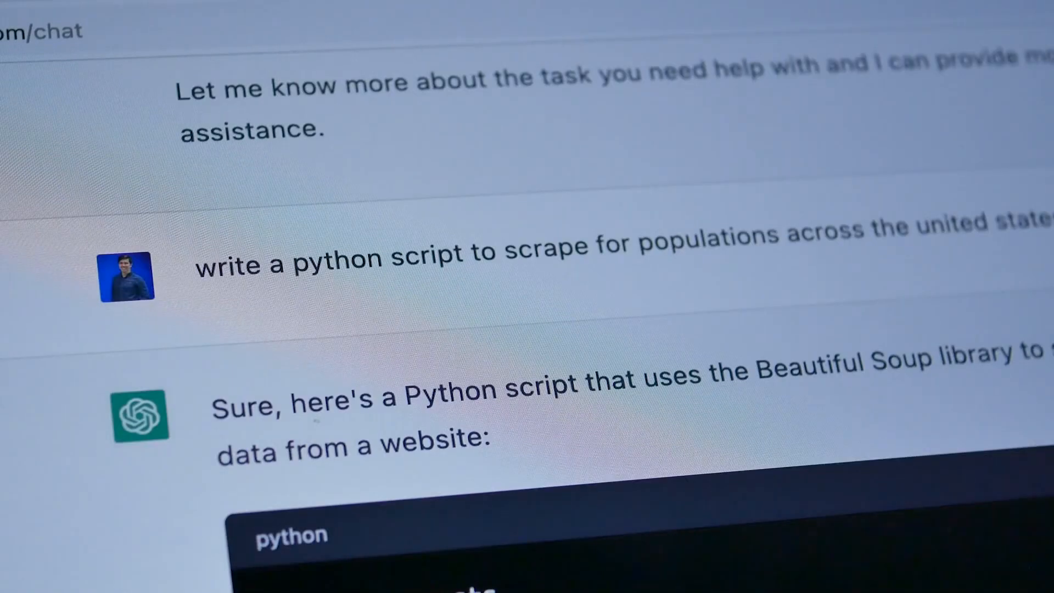